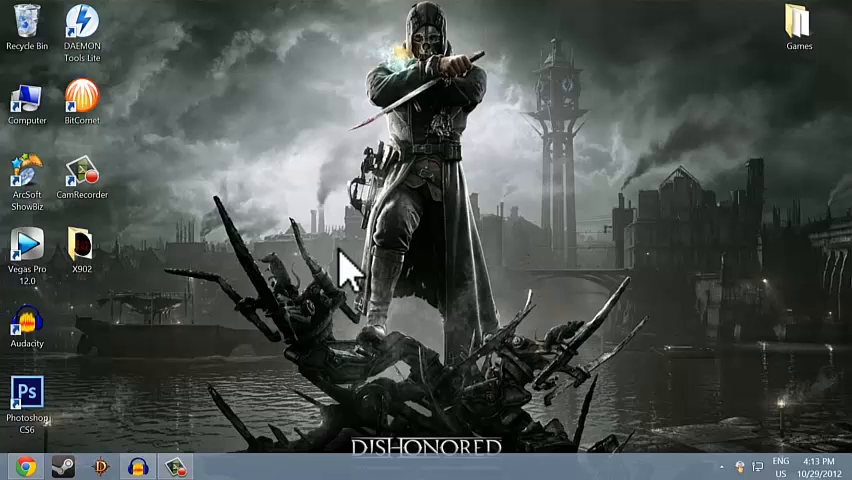
mouse_move(845, 180)
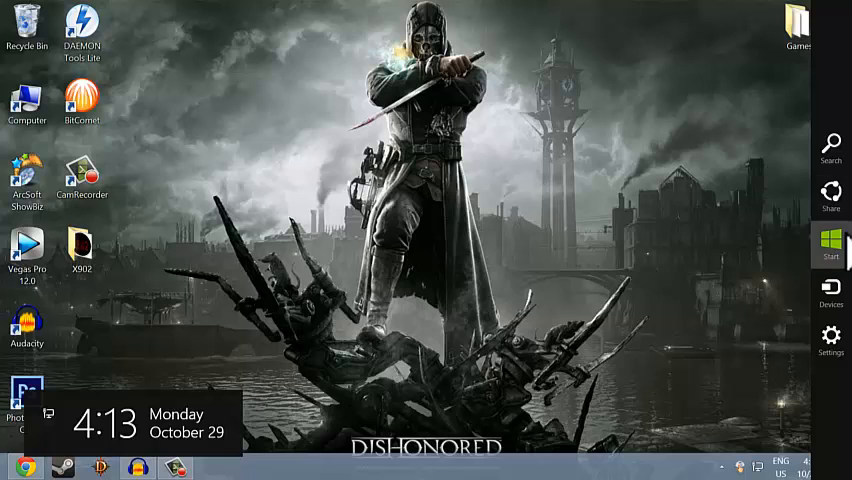
Bring up the Start screen with its Settings pane showing
left_click(831, 242)
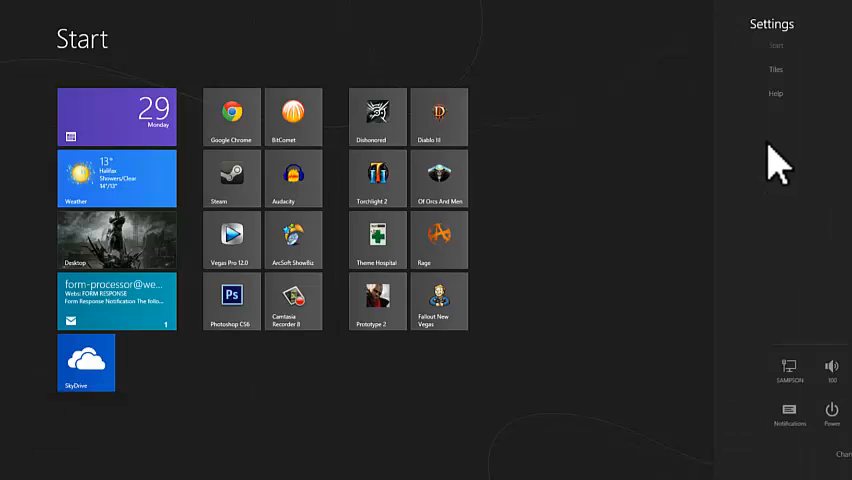
Turn on 'Show administrative tools' in the Start screen's Tiles settings
left_click(775, 69)
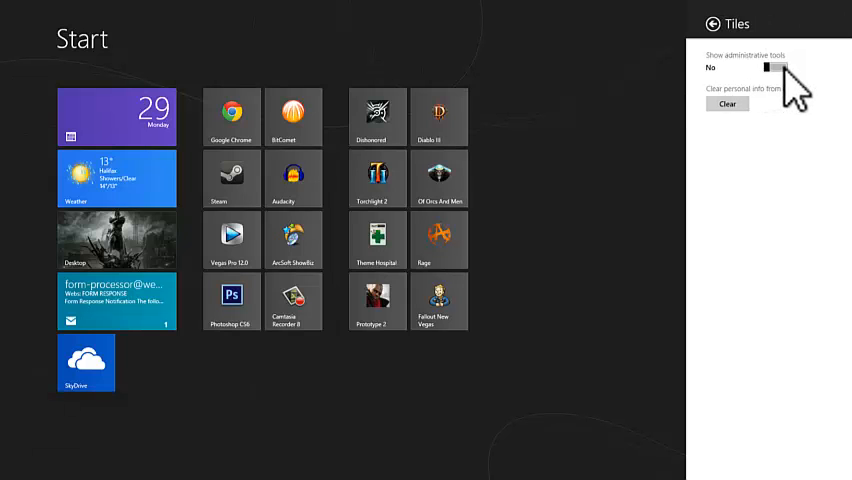
left_click(772, 67)
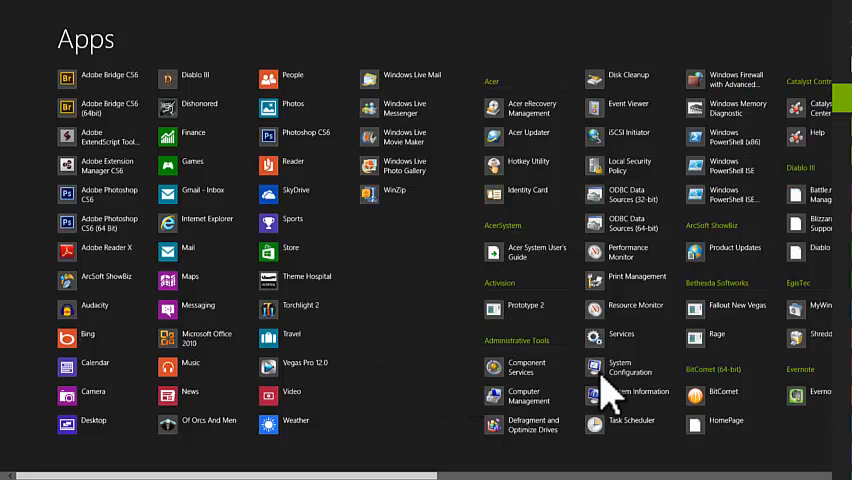
mouse_move(535, 370)
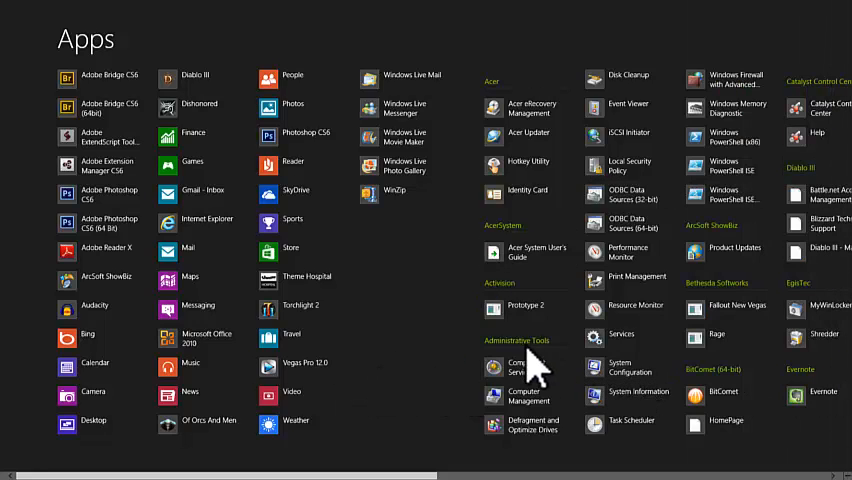
mouse_move(625, 85)
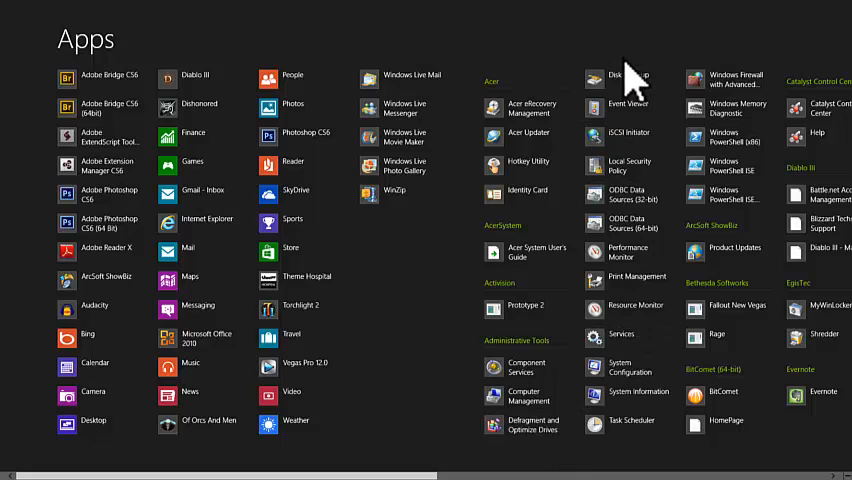
Launch Programs from System Configuration's Tools tab to open Programs and Features
left_click(640, 367)
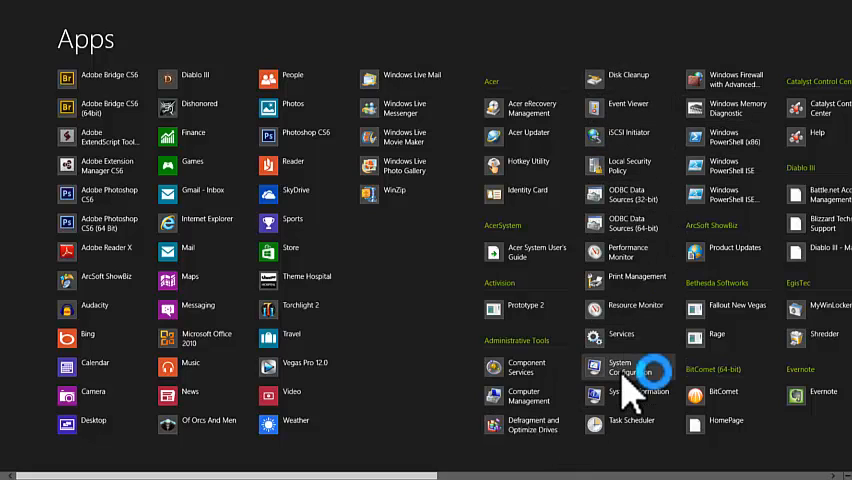
left_click(620, 367)
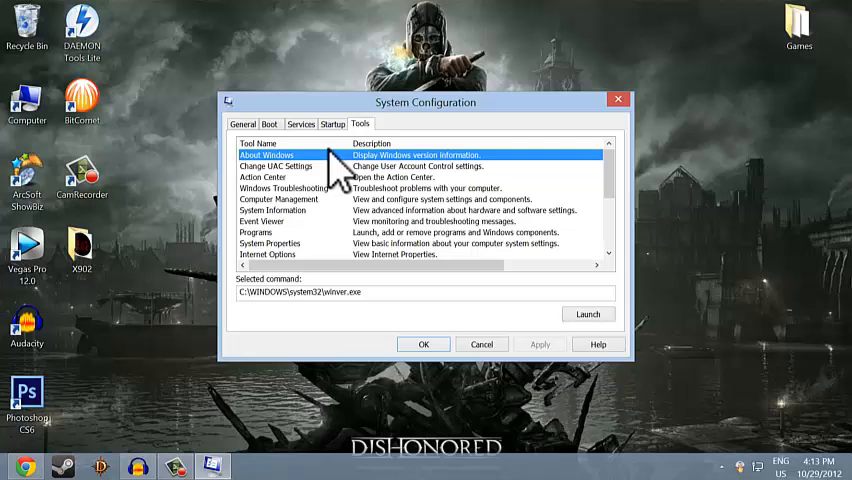
left_click(256, 232)
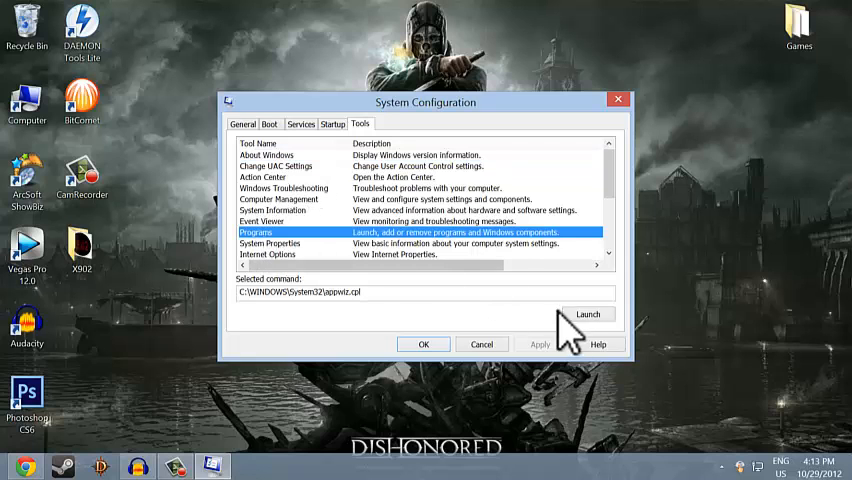
left_click(588, 314)
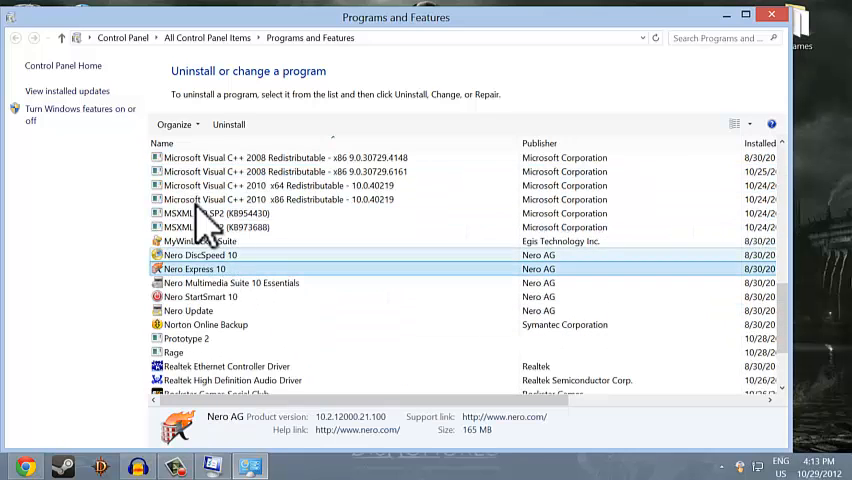
scroll("down", 3)
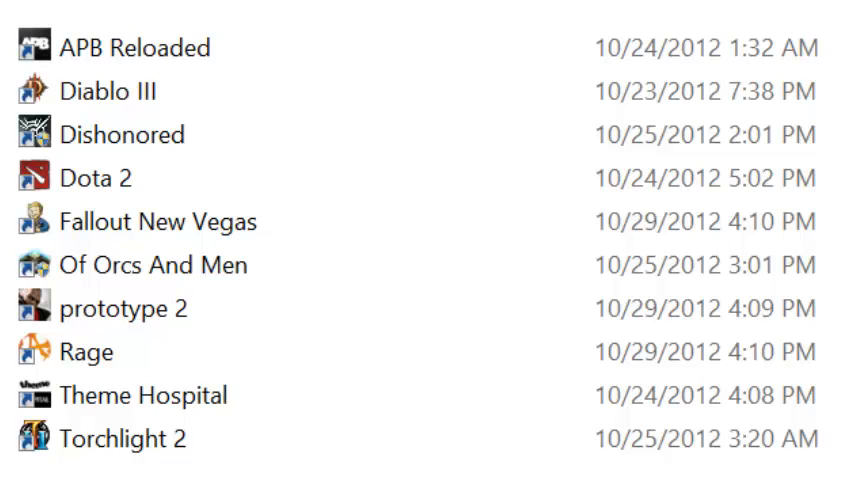
Select the Torchlight 2 shortcut in the Games folder
left_click(122, 438)
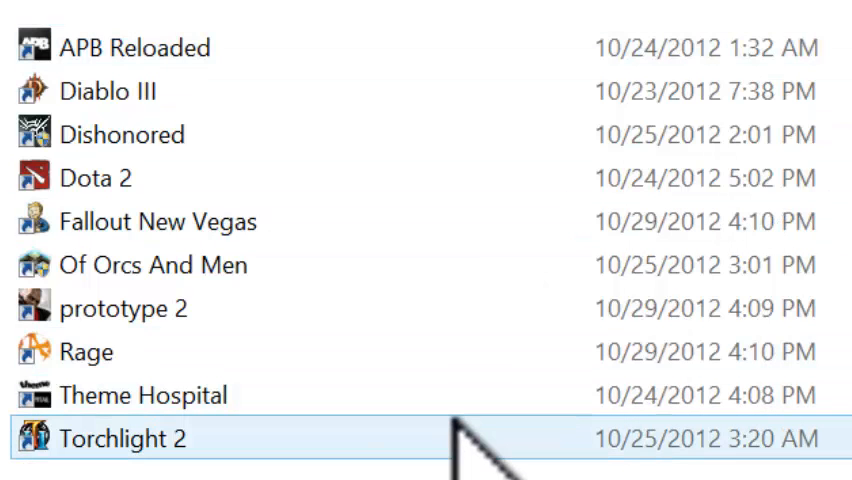